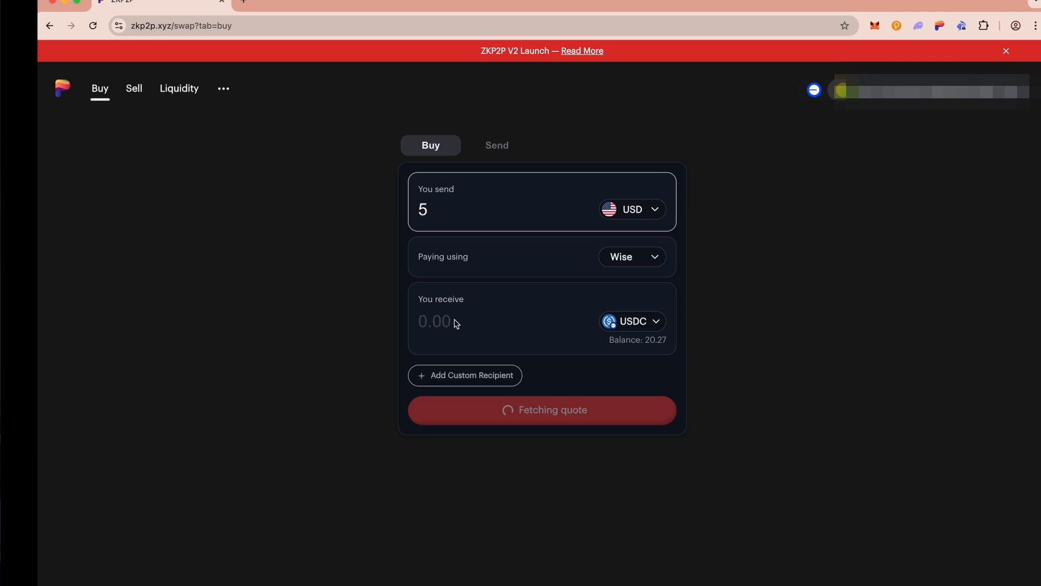
{"action": "left_click", "coordinate": [178, 89]}
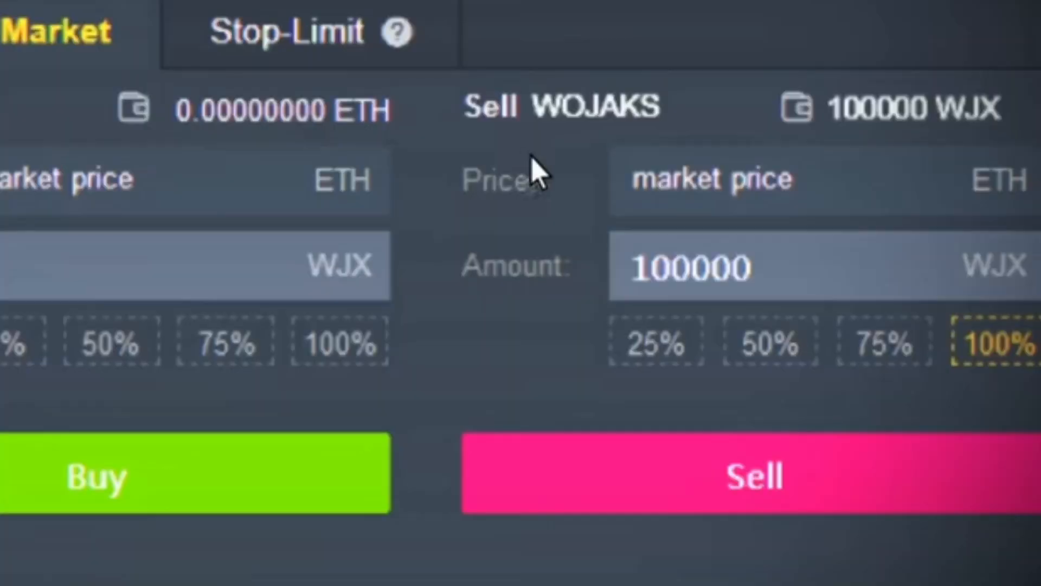
{"action": "mouse_move", "coordinate": [737, 422]}
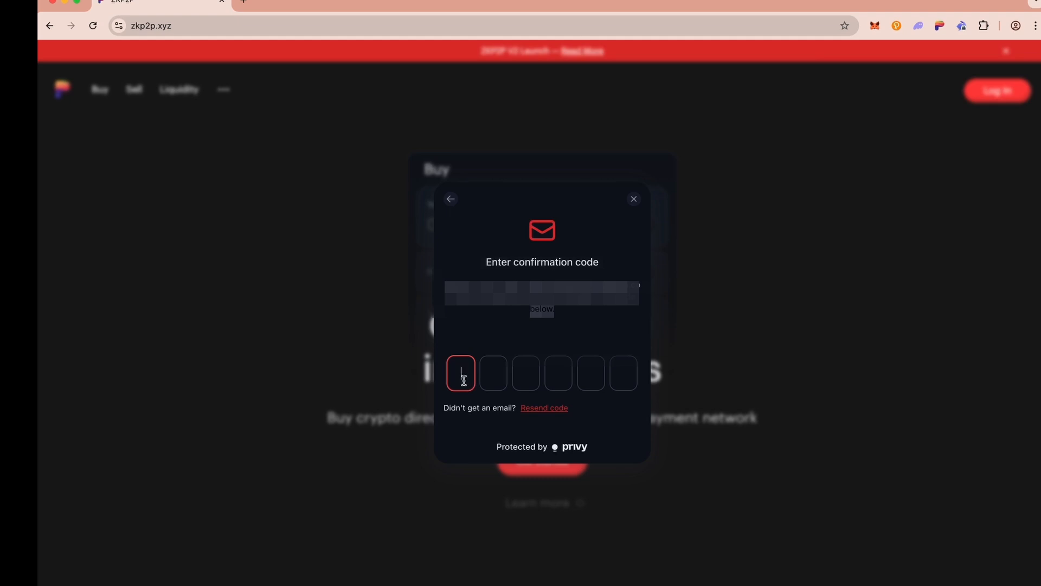
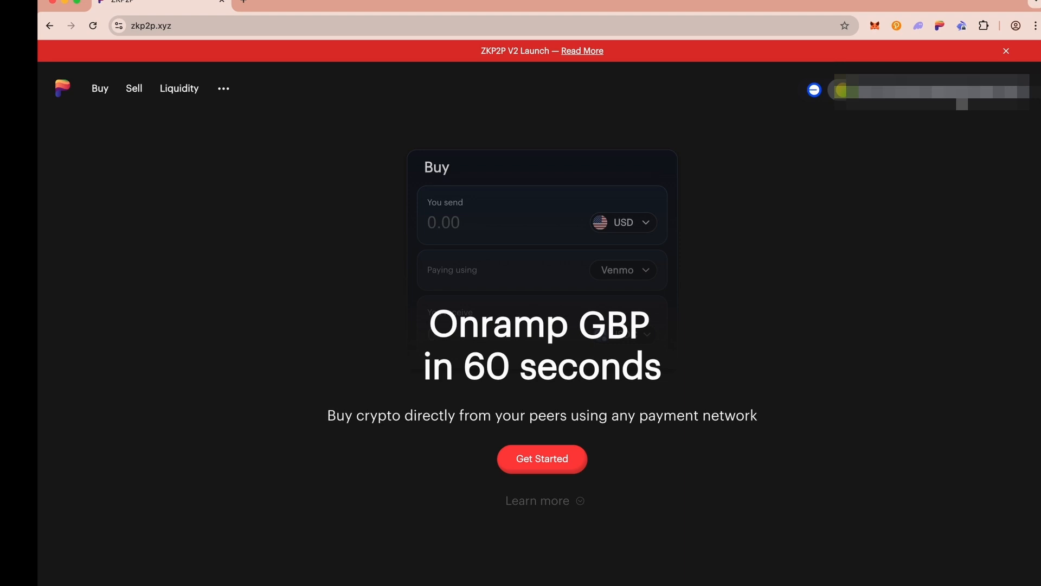
{"action": "left_click", "coordinate": [930, 90]}
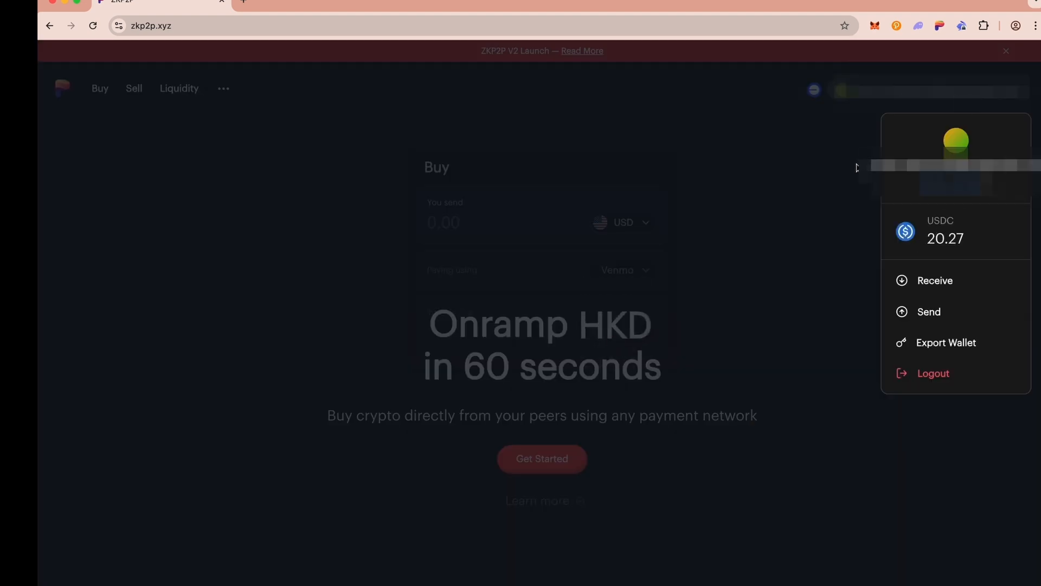
{"action": "left_click", "coordinate": [814, 89]}
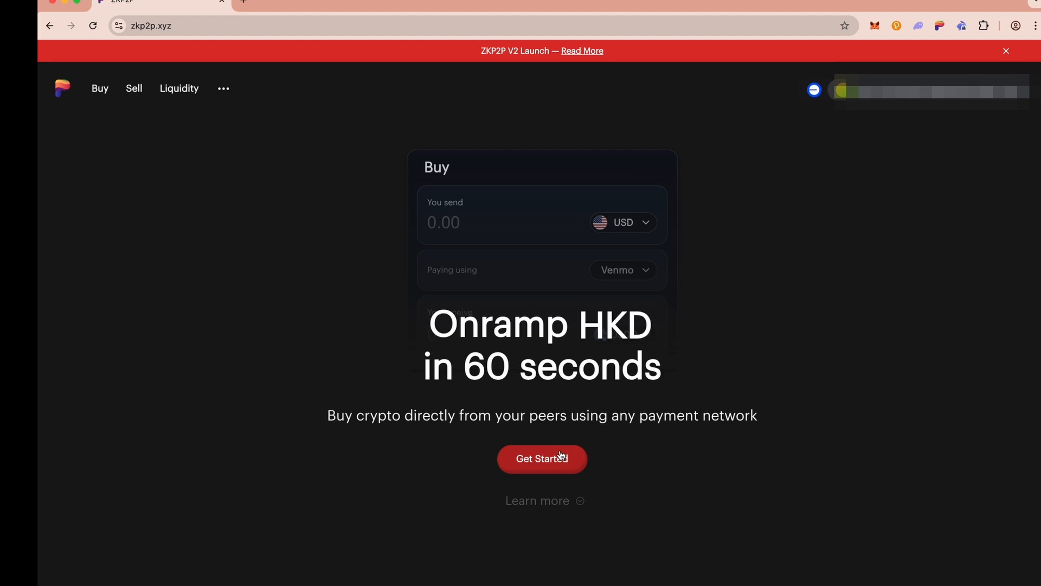
{"action": "left_click", "coordinate": [542, 459]}
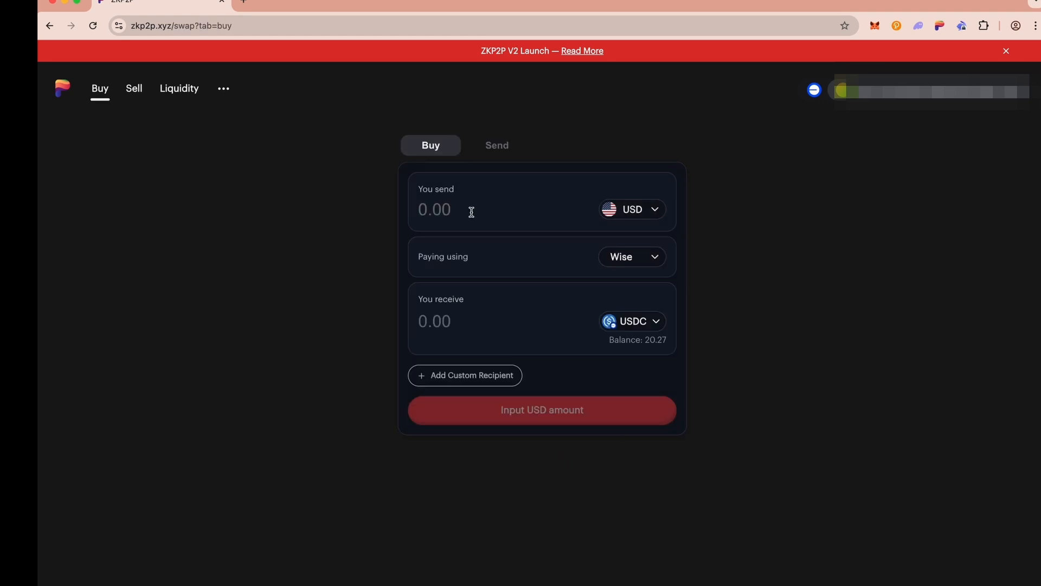
Step: Order 4.996 USDC for 5 USD via Wise
{"action": "type", "text": "5"}
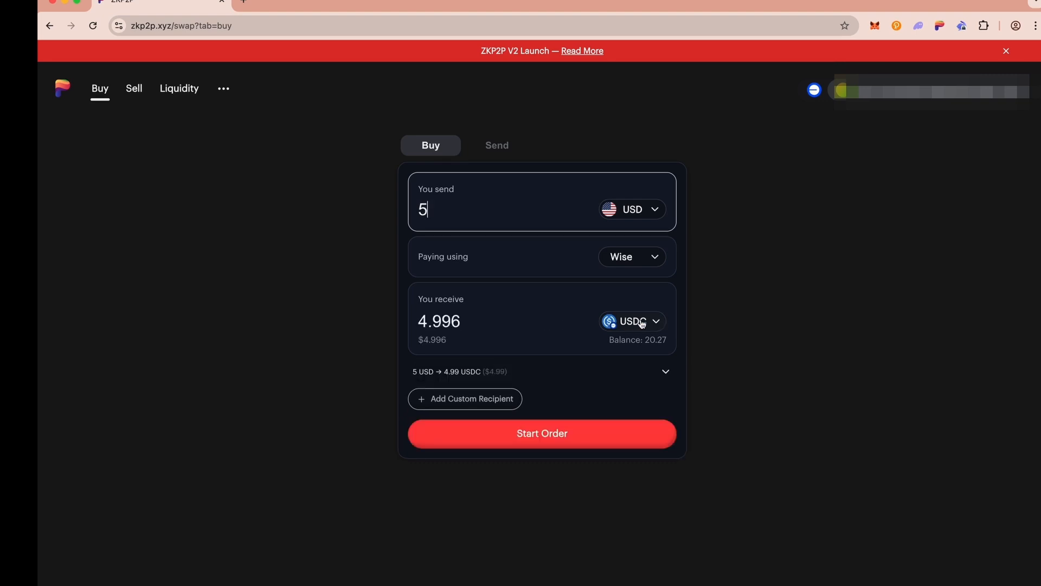
{"action": "mouse_move", "coordinate": [491, 414]}
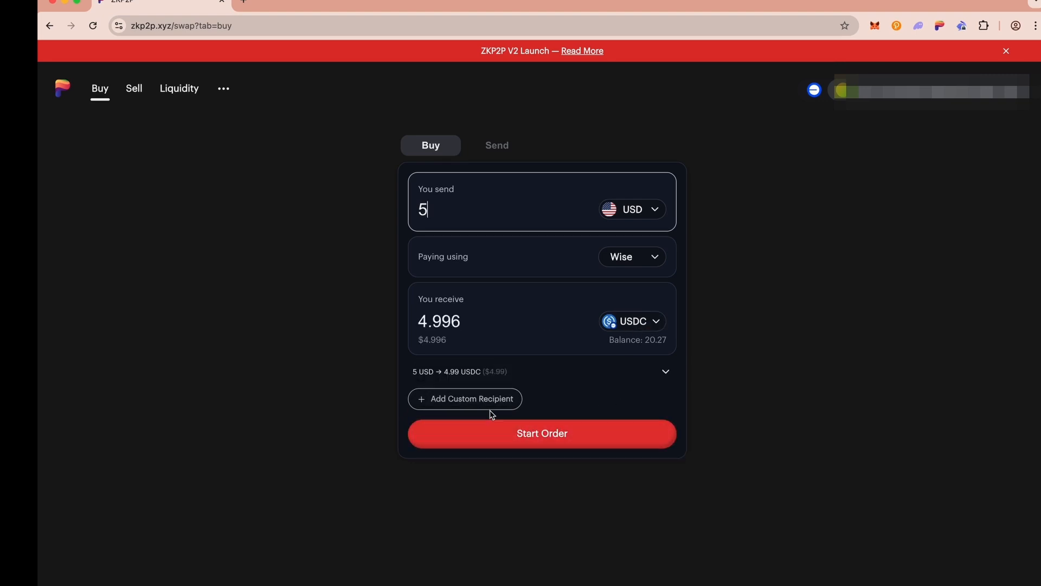
{"action": "left_click", "coordinate": [465, 399]}
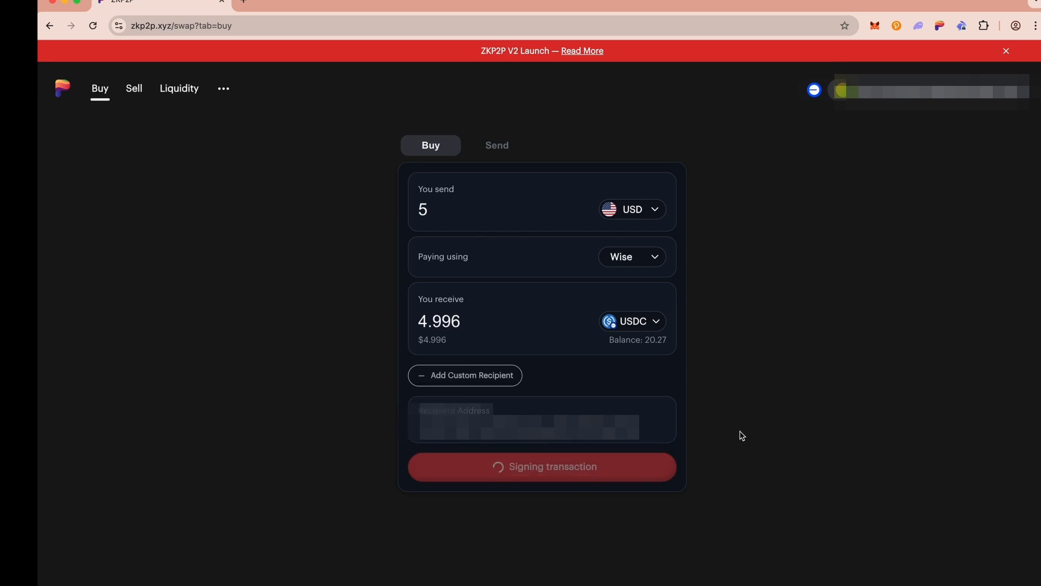
{"action": "mouse_move", "coordinate": [730, 432]}
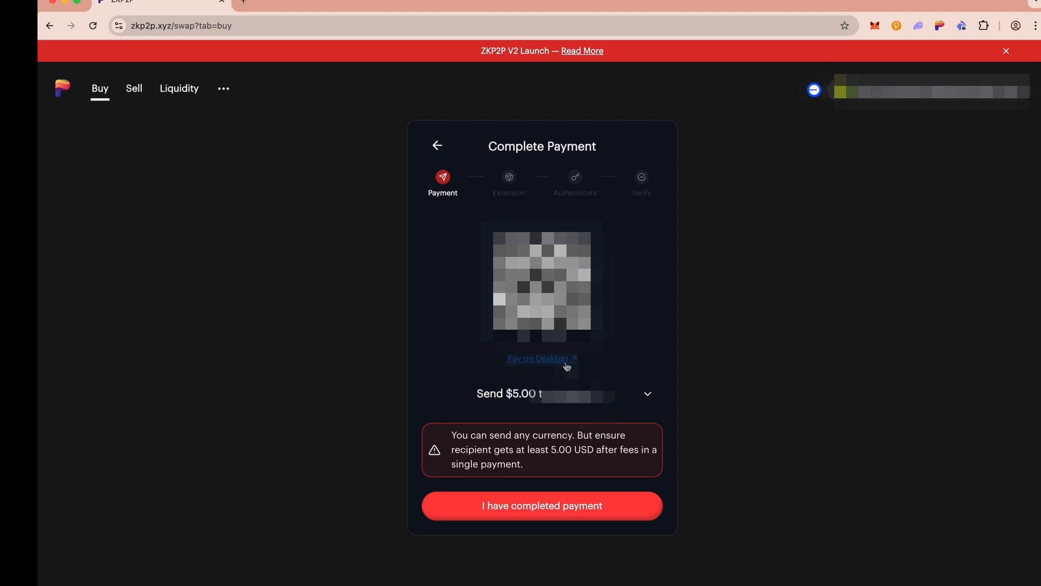
Step: Go to the seller's Wise pay page and choose paying from the mobile app
{"action": "left_click", "coordinate": [539, 359]}
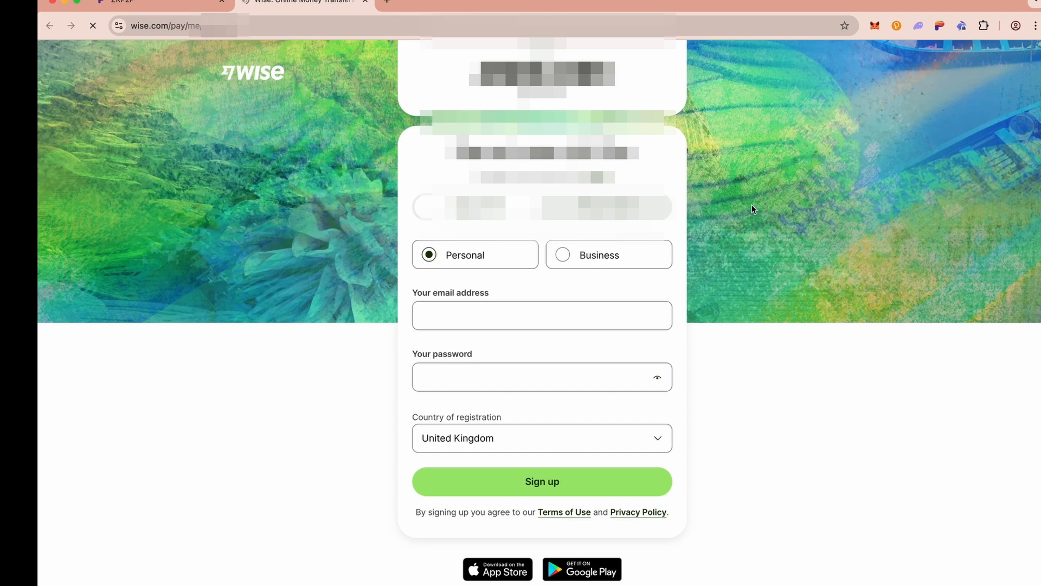
{"action": "mouse_move", "coordinate": [694, 325]}
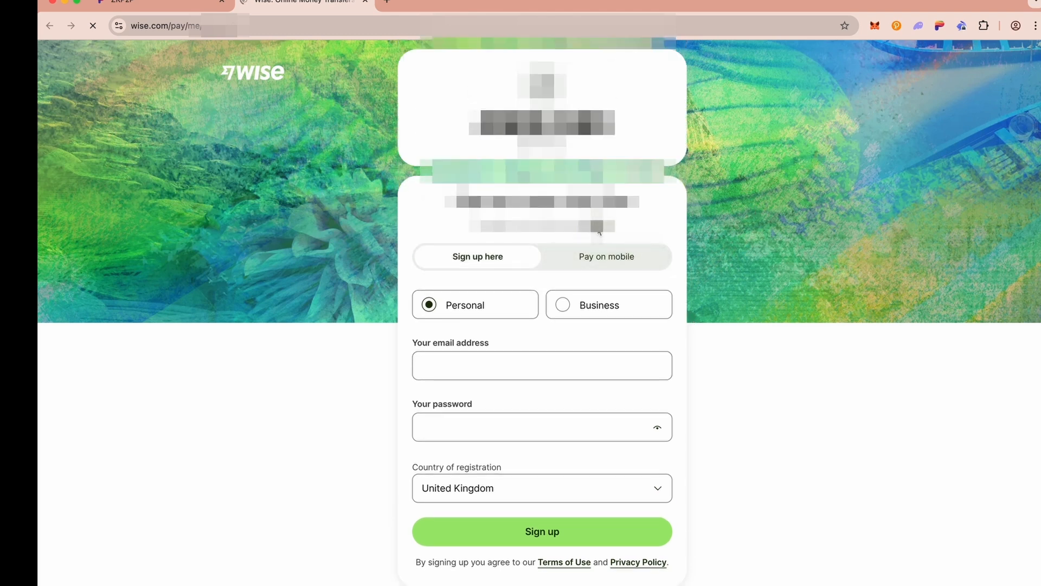
{"action": "left_click", "coordinate": [605, 256]}
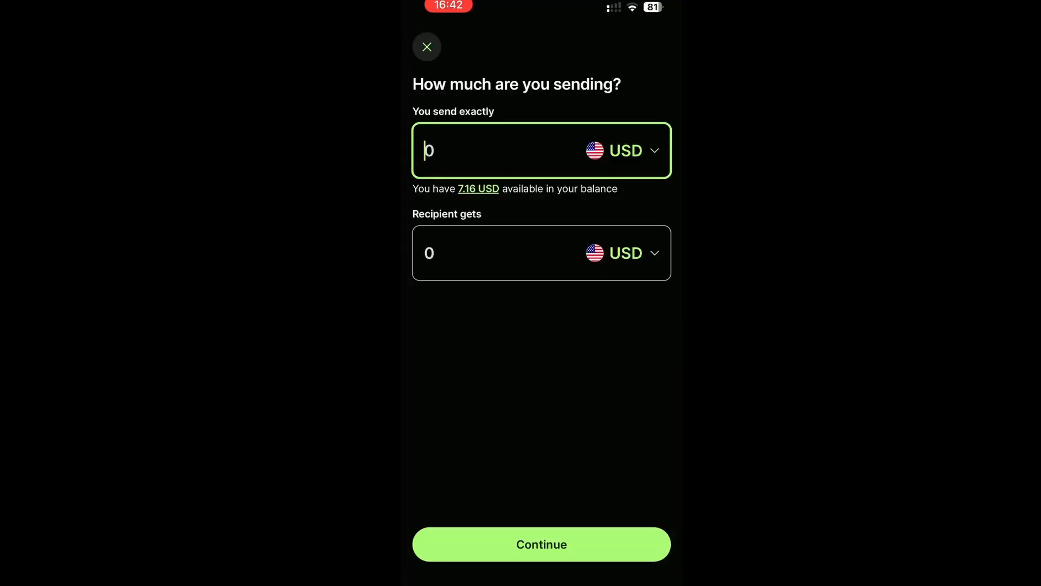
Step: Make the Wise recipient get exactly 5 USD, costing 6.13 USD, and continue
{"action": "type", "text": "5"}
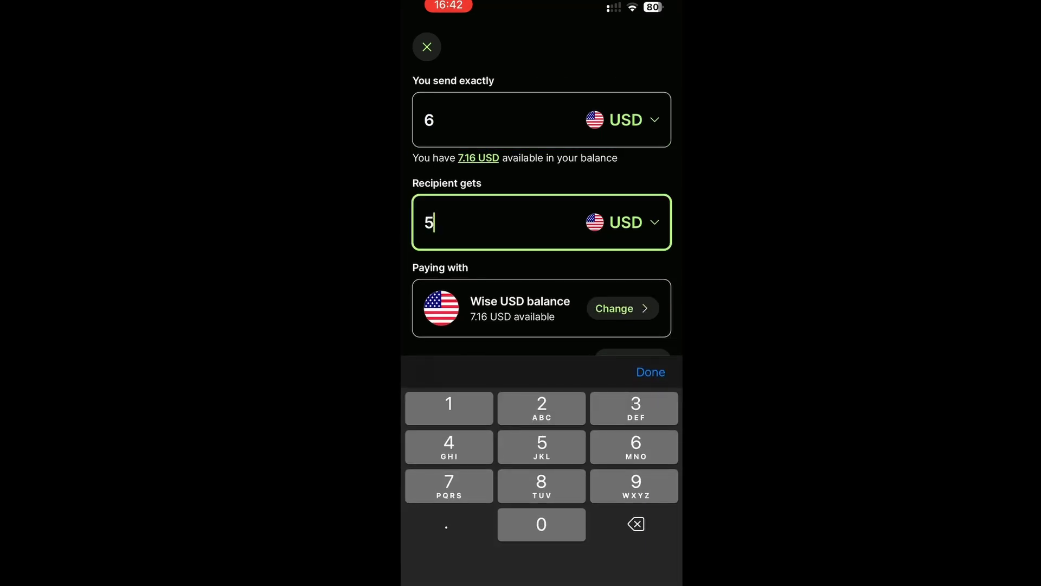
{"action": "left_click", "coordinate": [649, 372]}
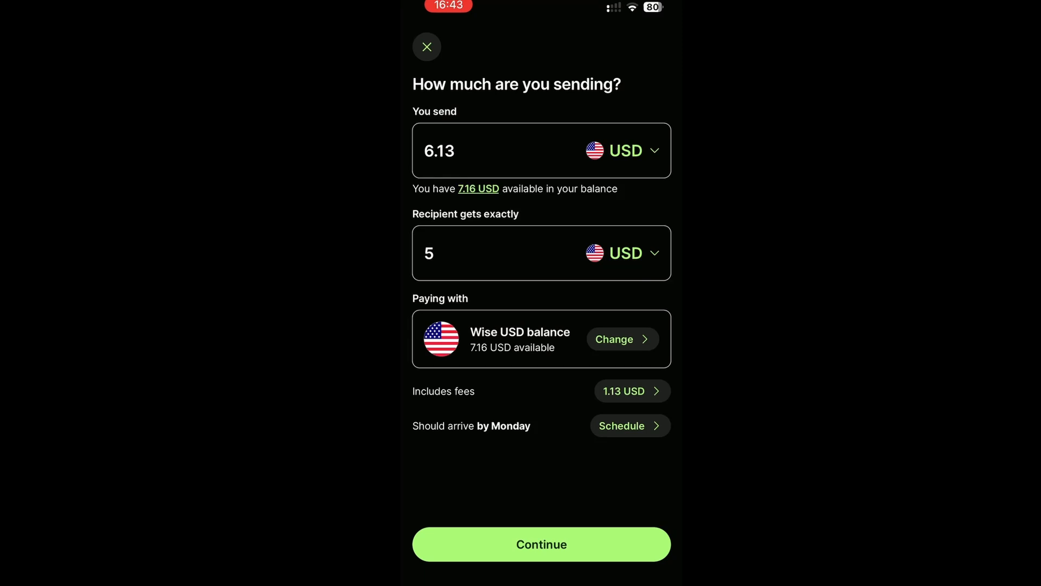
{"action": "left_click", "coordinate": [541, 545]}
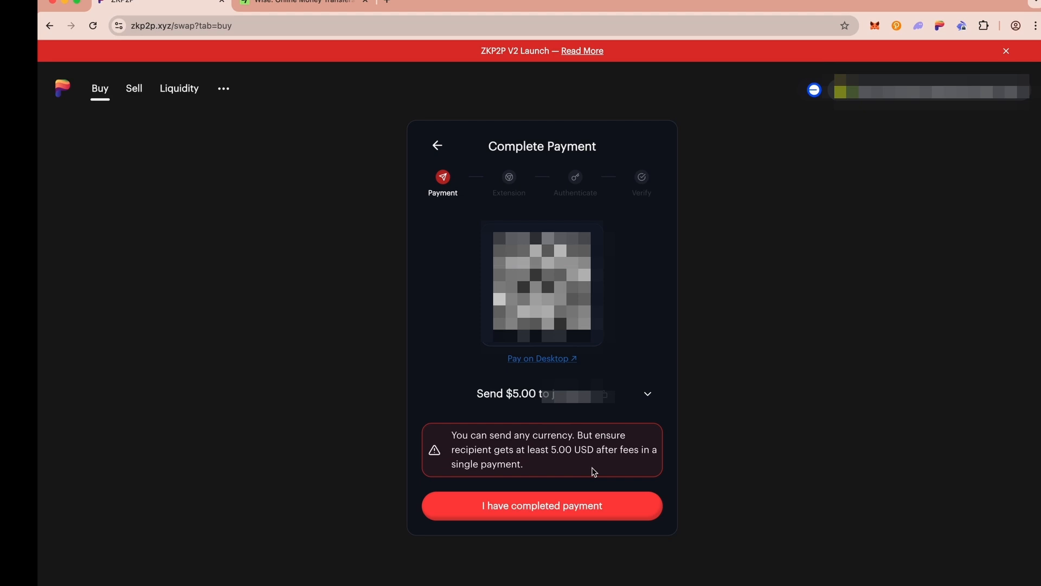
Step: Mark the Wise payment as completed and add PeerAuth to Chrome
{"action": "left_click", "coordinate": [541, 506]}
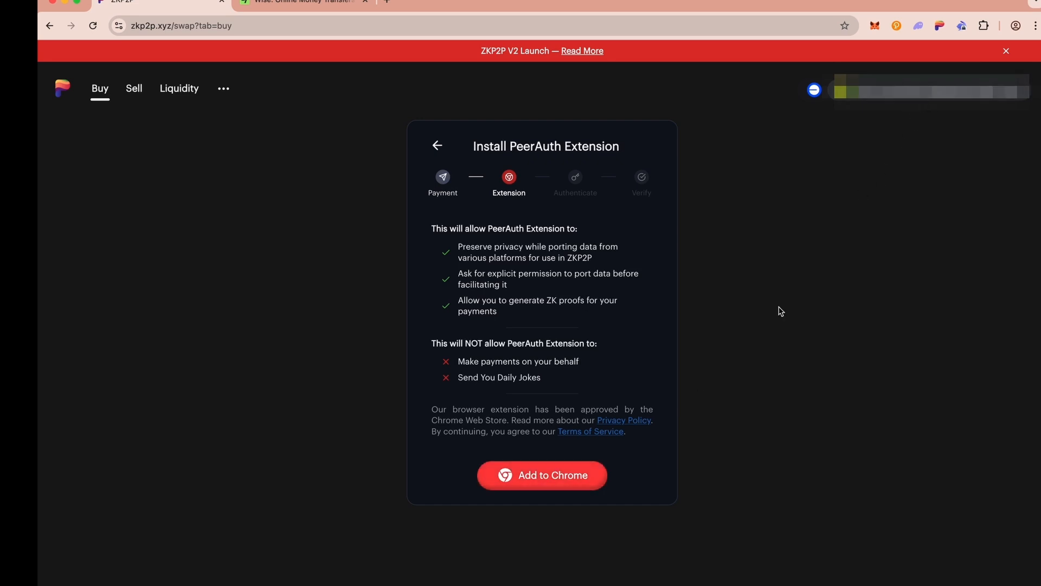
{"action": "left_click", "coordinate": [542, 475]}
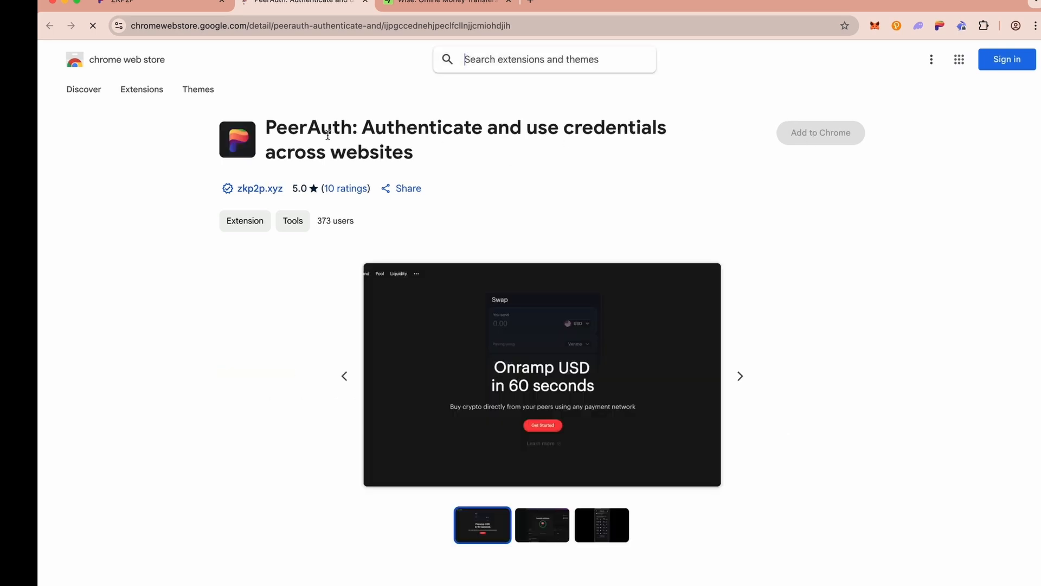
{"action": "left_click", "coordinate": [819, 133]}
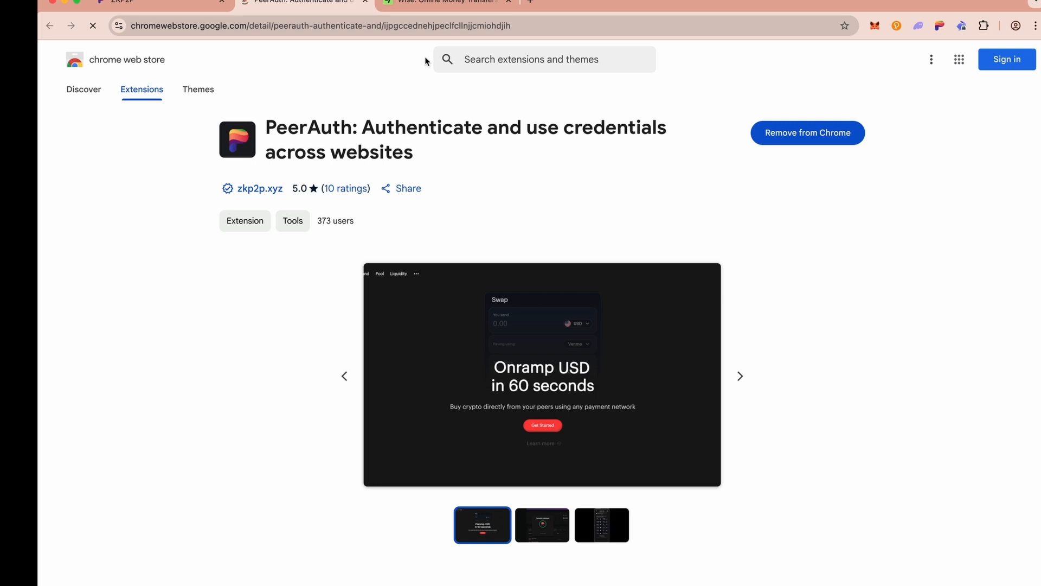
{"action": "left_click", "coordinate": [159, 3]}
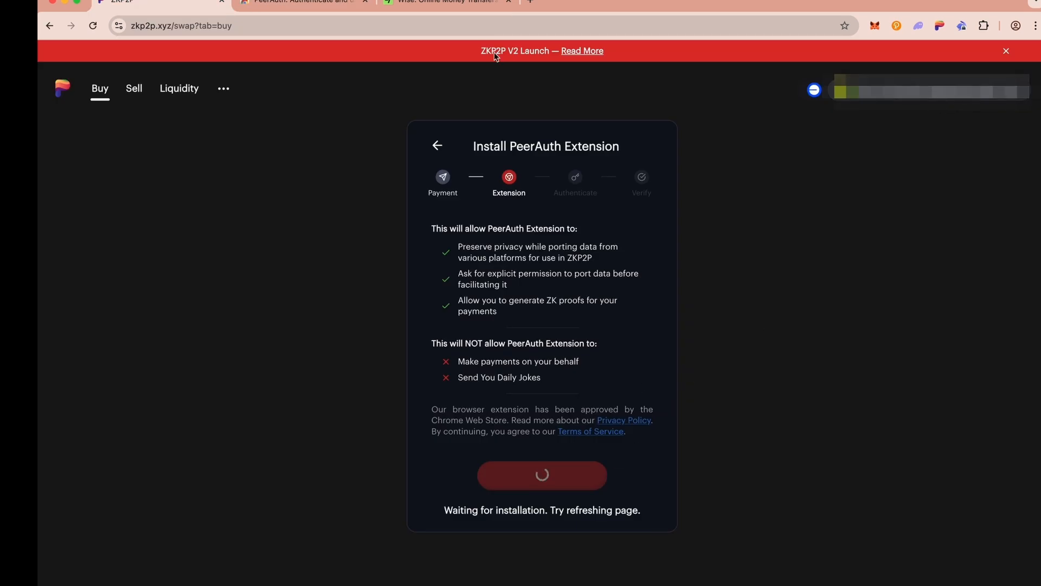
{"action": "mouse_move", "coordinate": [406, 209]}
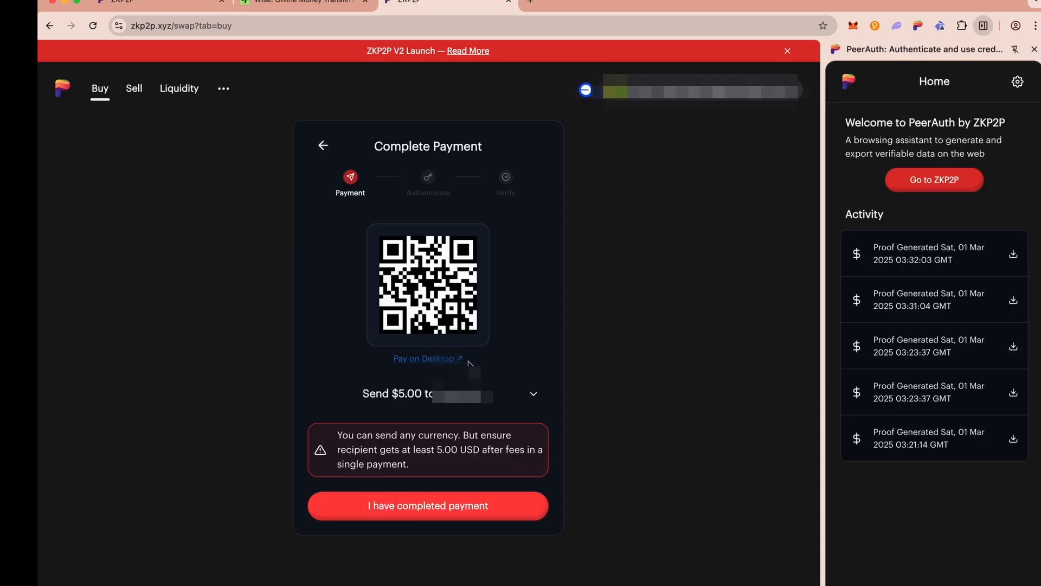
Step: Confirm payment completion again and proceed to Sign in with Wise
{"action": "left_click", "coordinate": [428, 505]}
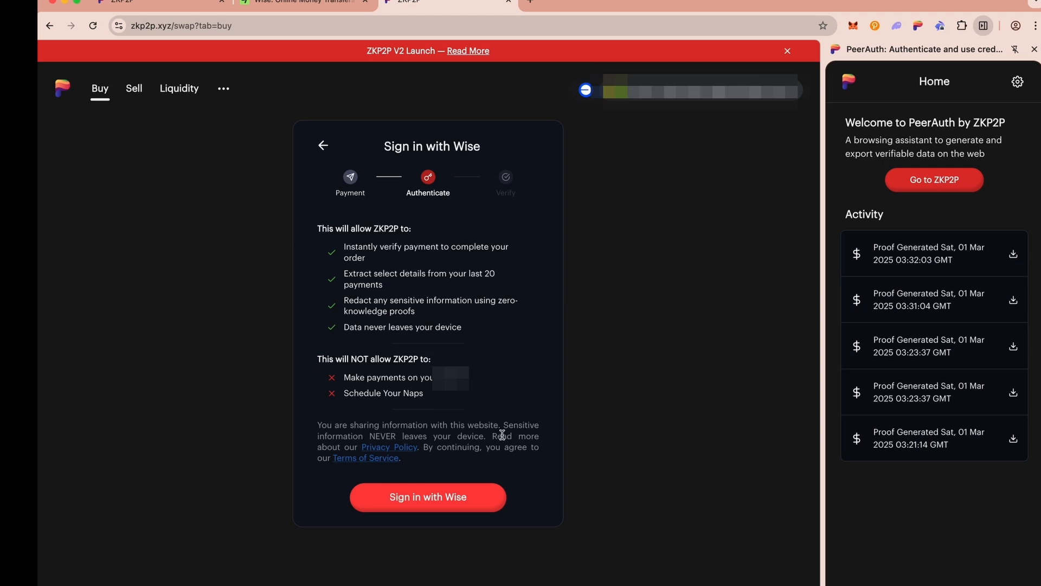
{"action": "left_click", "coordinate": [428, 497]}
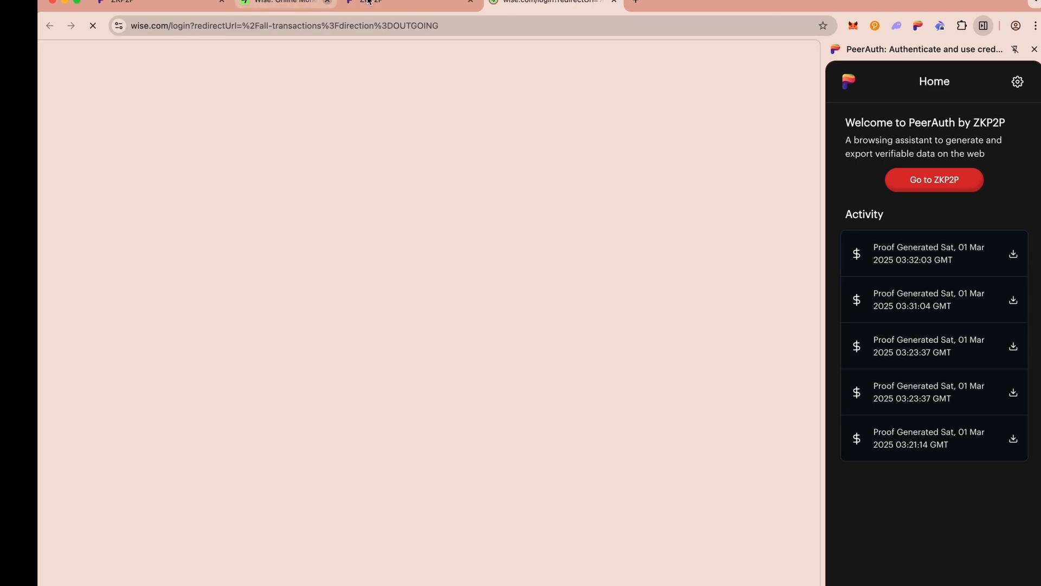
Step: Close the old Wise payment tab and log in using the saved Wise password
{"action": "left_click", "coordinate": [428, 311]}
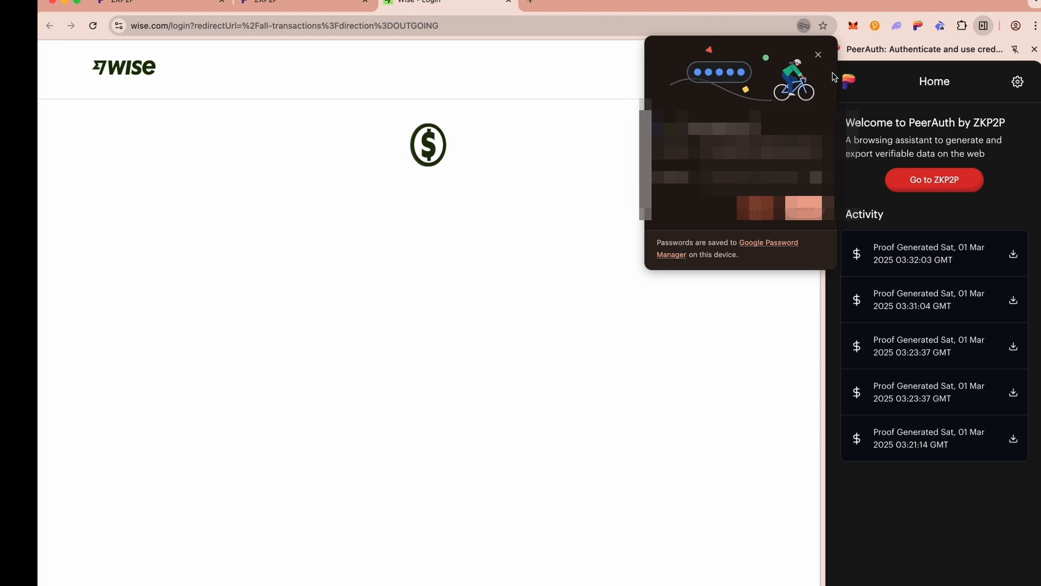
{"action": "left_click", "coordinate": [818, 54]}
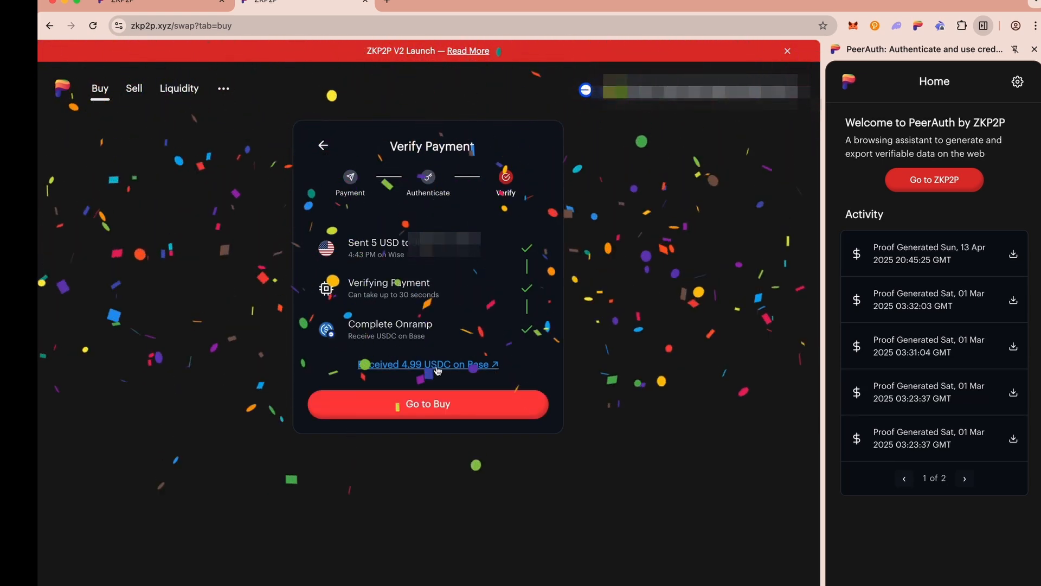
Step: View the Received USDC transaction, verify the 25.26 USDC balance, and go to Sell
{"action": "left_click", "coordinate": [424, 364]}
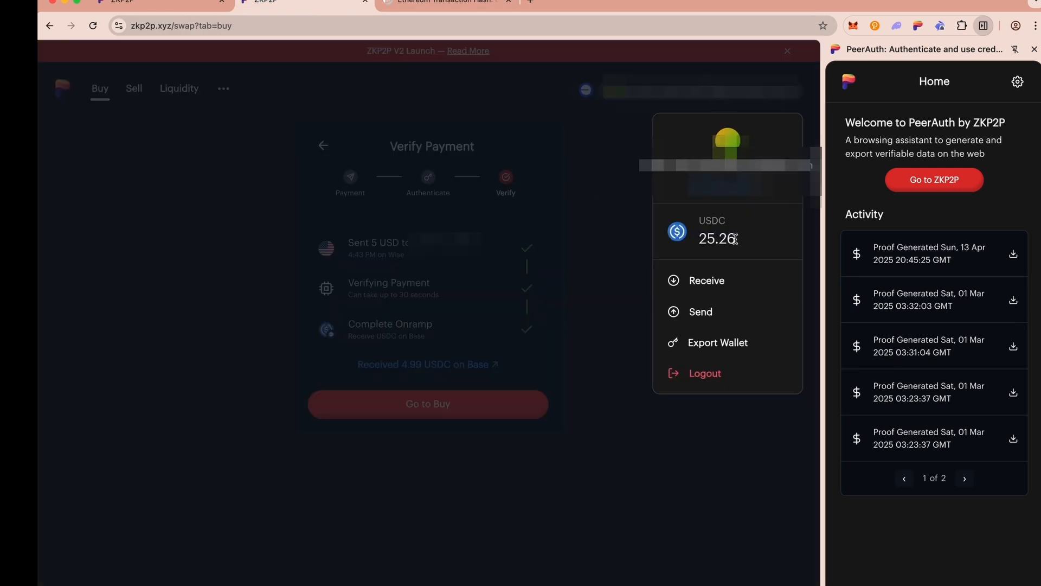
{"action": "double_click", "coordinate": [716, 239]}
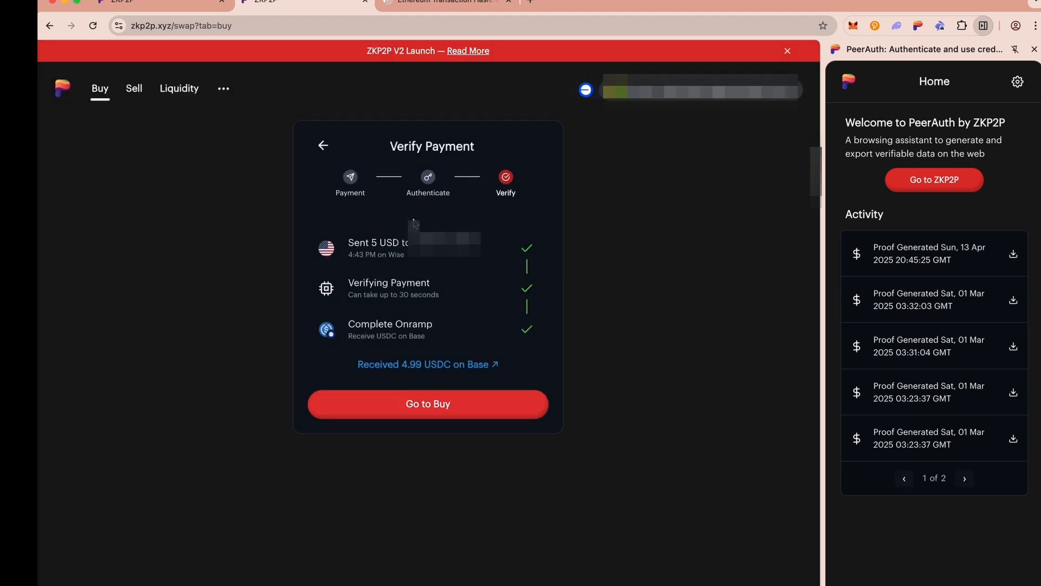
{"action": "left_click", "coordinate": [428, 403]}
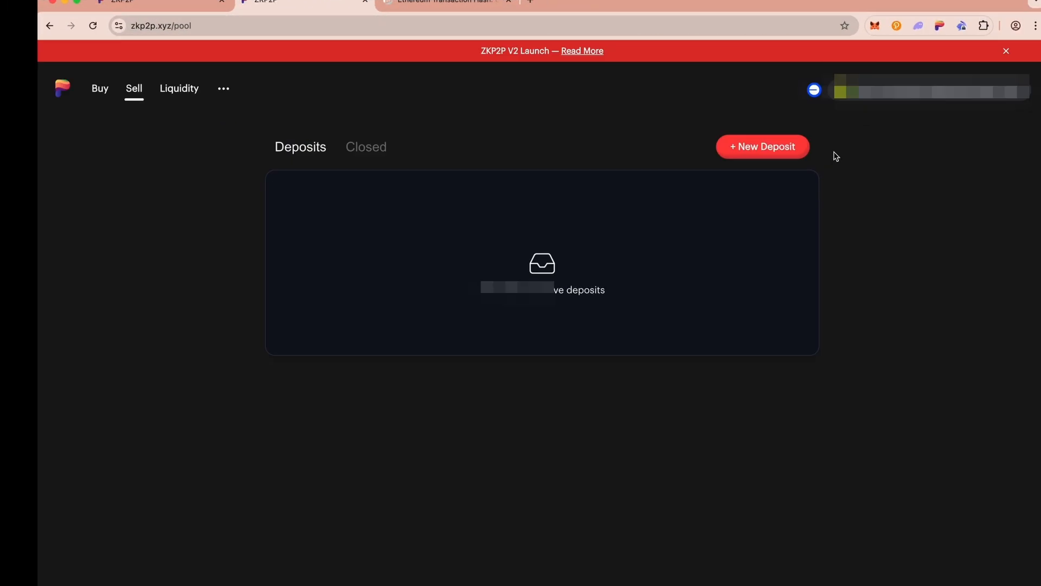
Step: Create a new deposit with the Max 25.26 USDC amount and browse platform options
{"action": "left_click", "coordinate": [762, 146]}
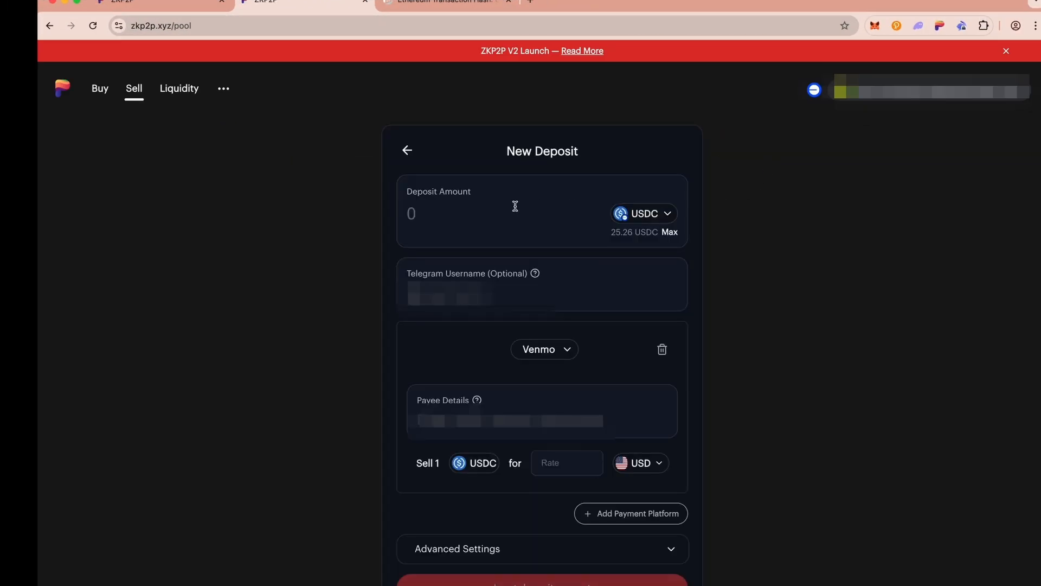
{"action": "type", "text": "25"}
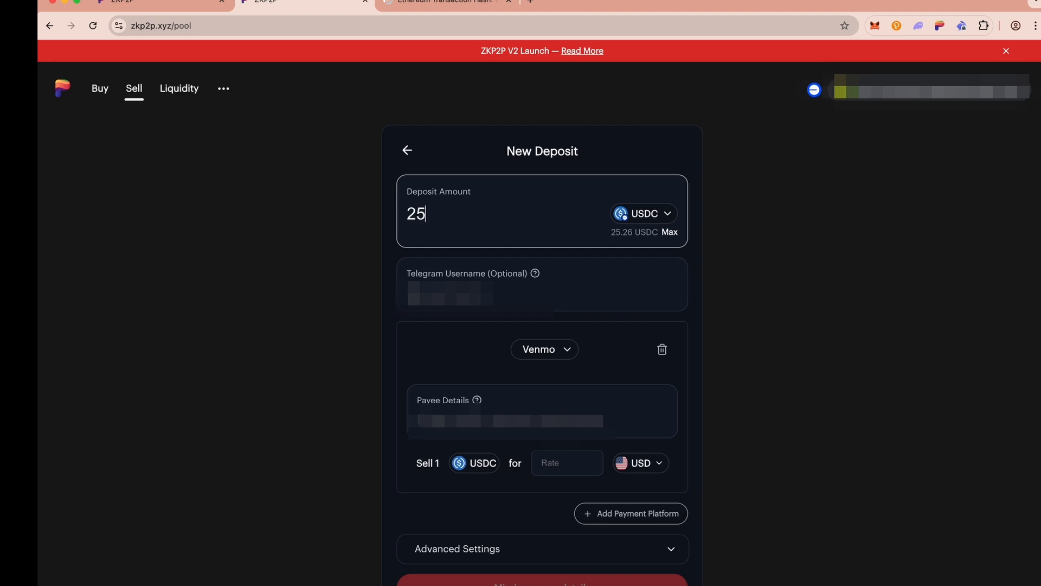
{"action": "left_click", "coordinate": [669, 232]}
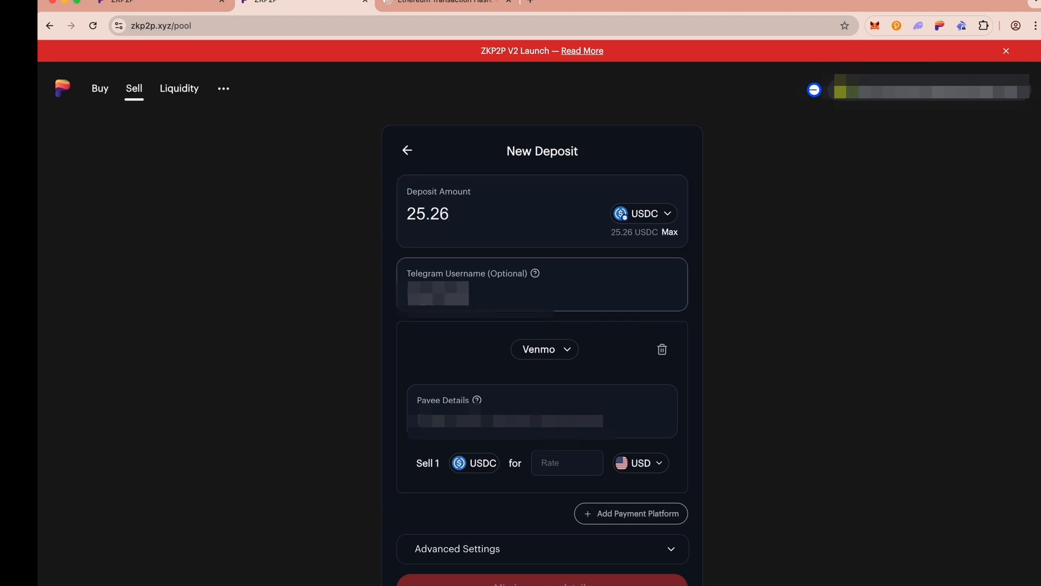
{"action": "left_click", "coordinate": [544, 348]}
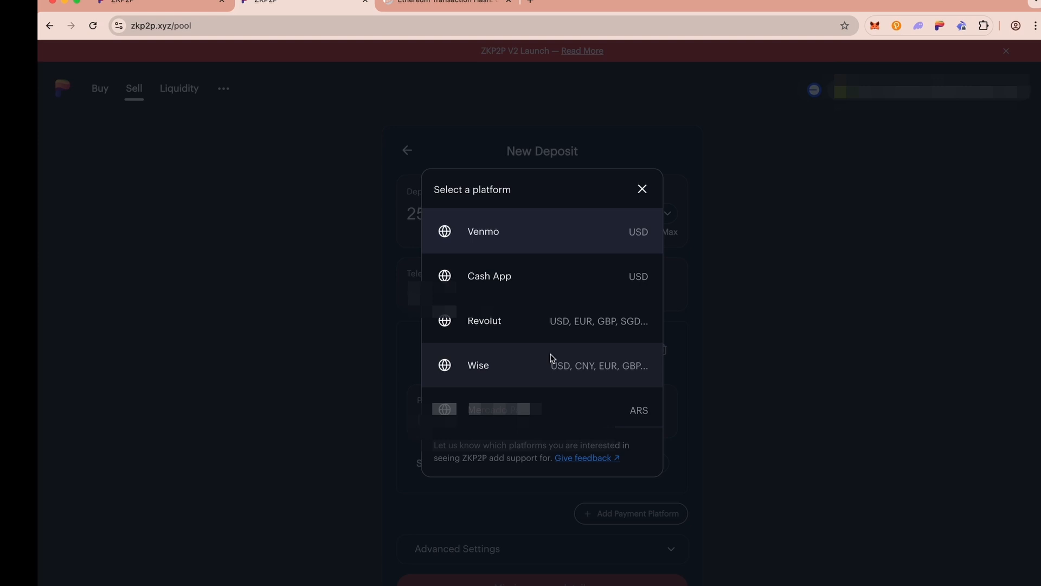
{"action": "left_click", "coordinate": [477, 365]}
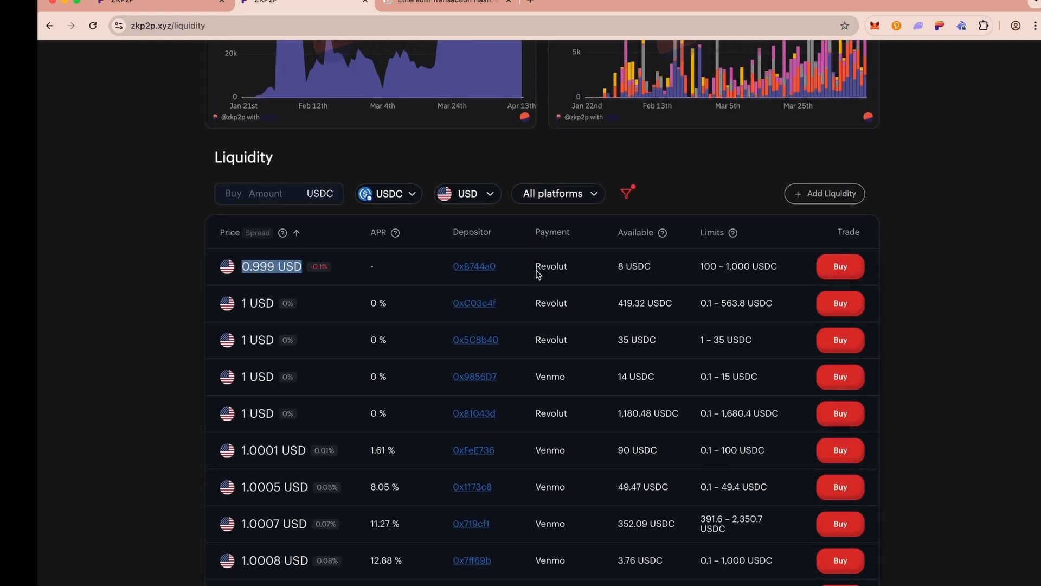
{"action": "mouse_move", "coordinate": [637, 269]}
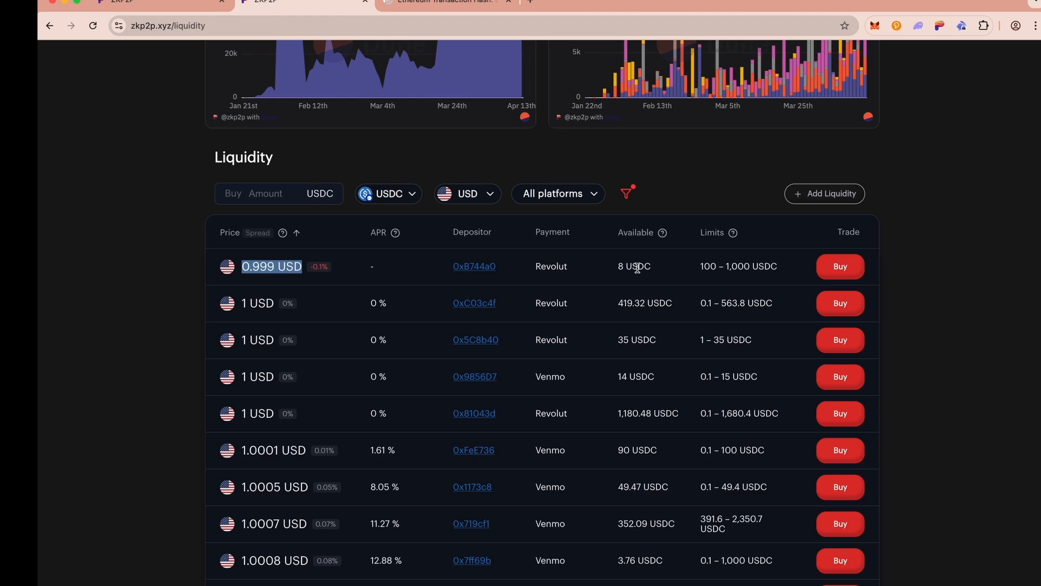
{"action": "mouse_move", "coordinate": [590, 296]}
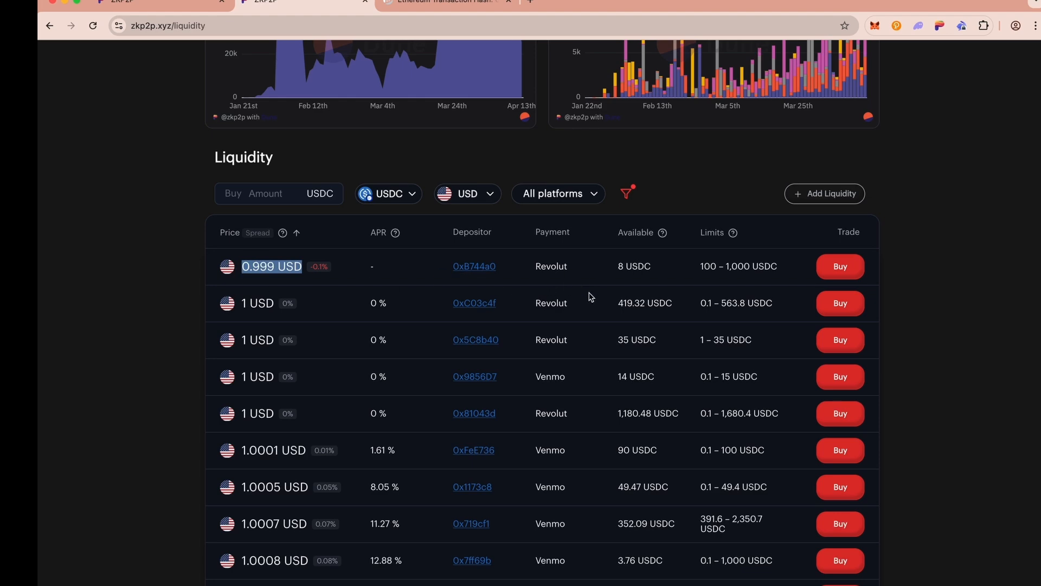
Step: Review the Revolut and Venmo USDC offers, then begin adding liquidity again
{"action": "scroll", "scroll_direction": "down", "scroll_amount": 3}
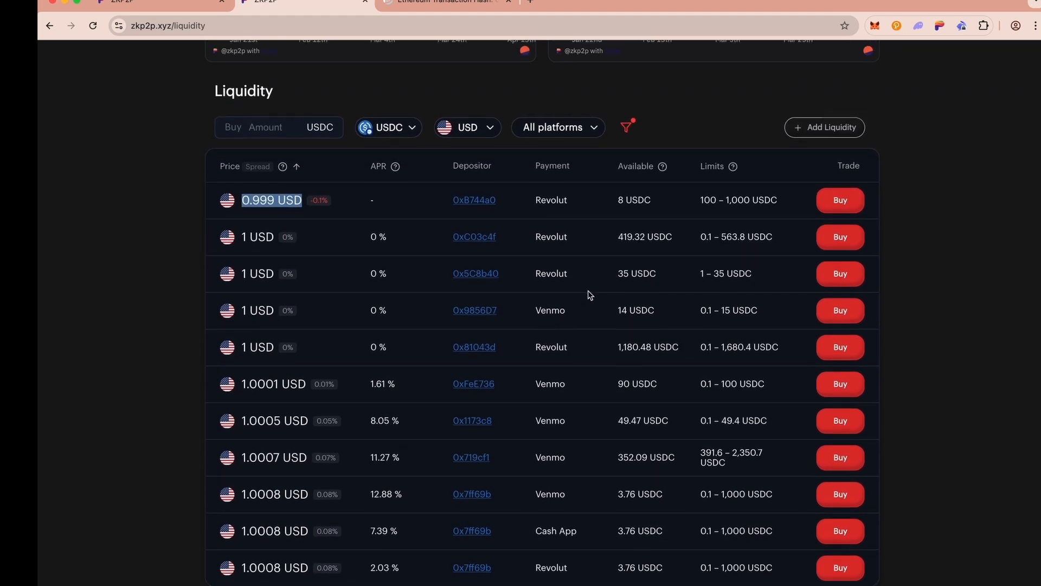
{"action": "scroll", "scroll_direction": "up", "scroll_amount": 3}
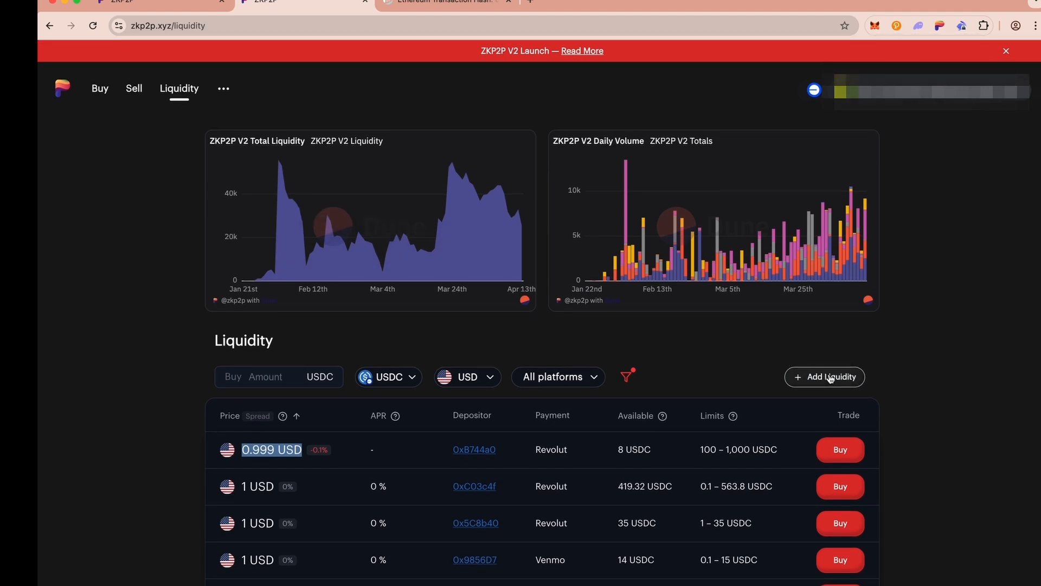
{"action": "left_click", "coordinate": [825, 377]}
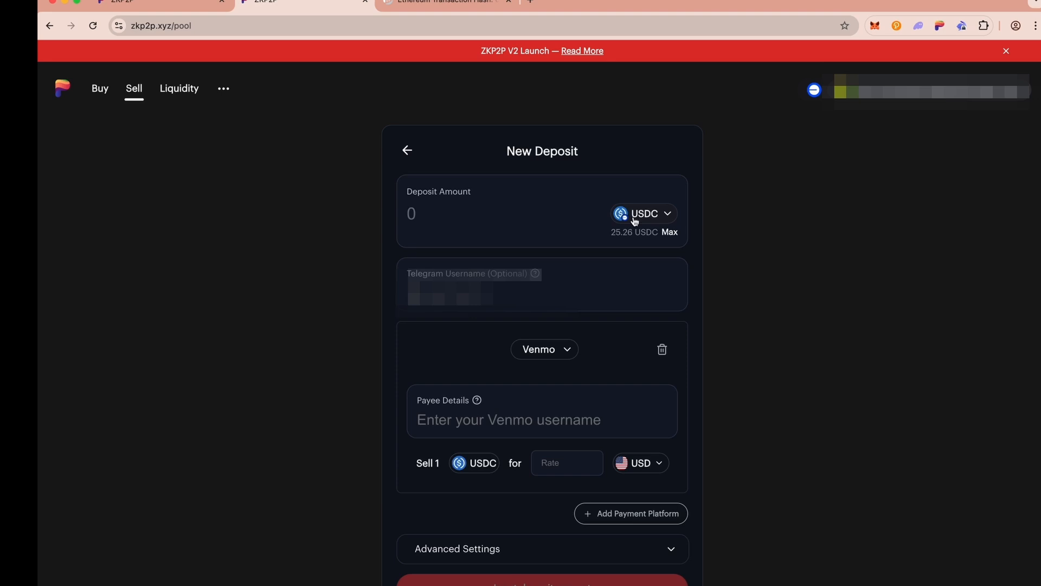
Step: Enter a 25.26 USDC deposit via Wise at 0.998 USD, then reveal per-order limits
{"action": "type", "text": "25.26"}
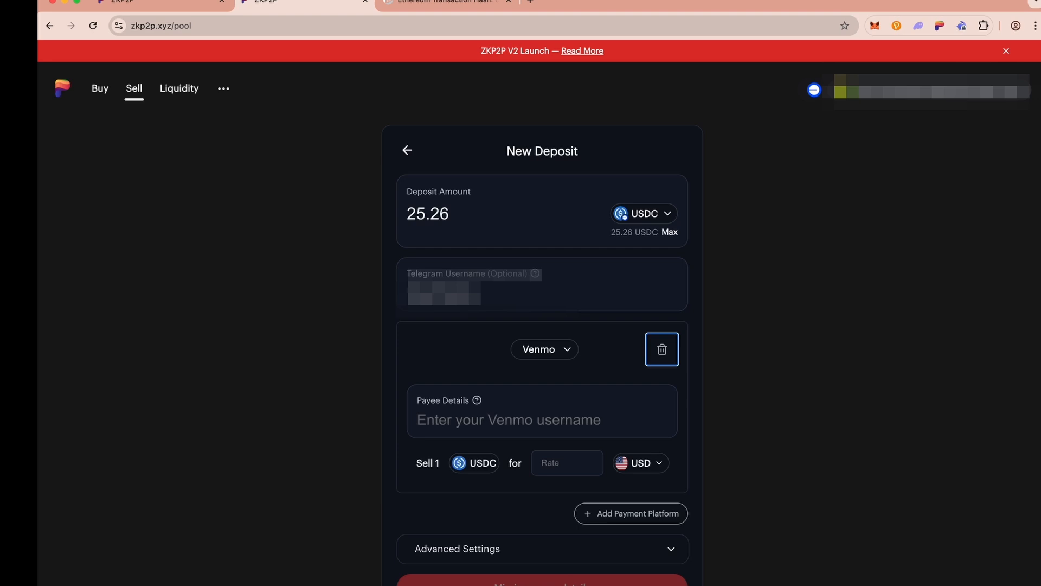
{"action": "left_click", "coordinate": [544, 349]}
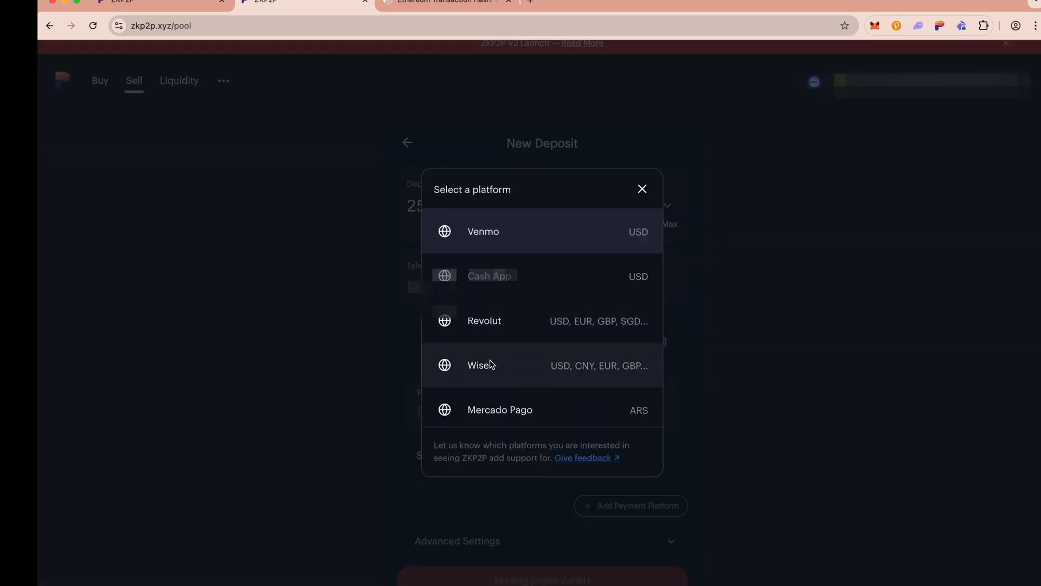
{"action": "left_click", "coordinate": [482, 365]}
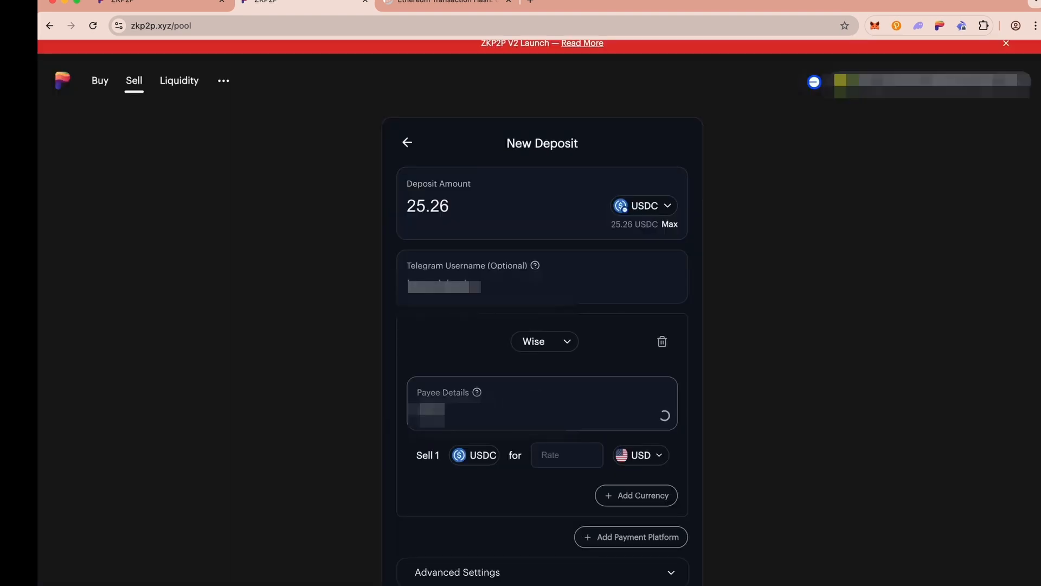
{"action": "type", "text": "0.998"}
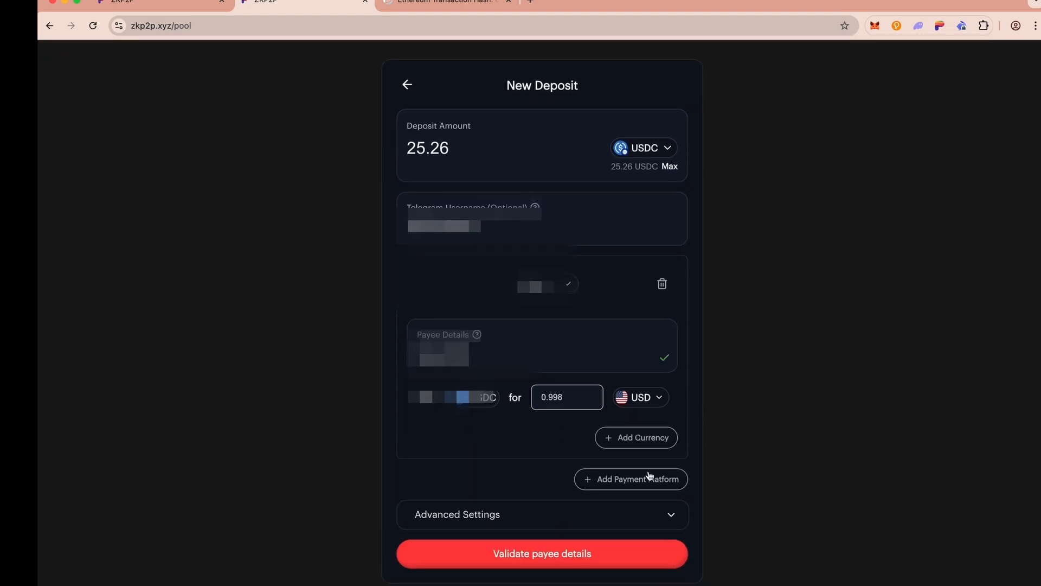
{"action": "left_click", "coordinate": [542, 515]}
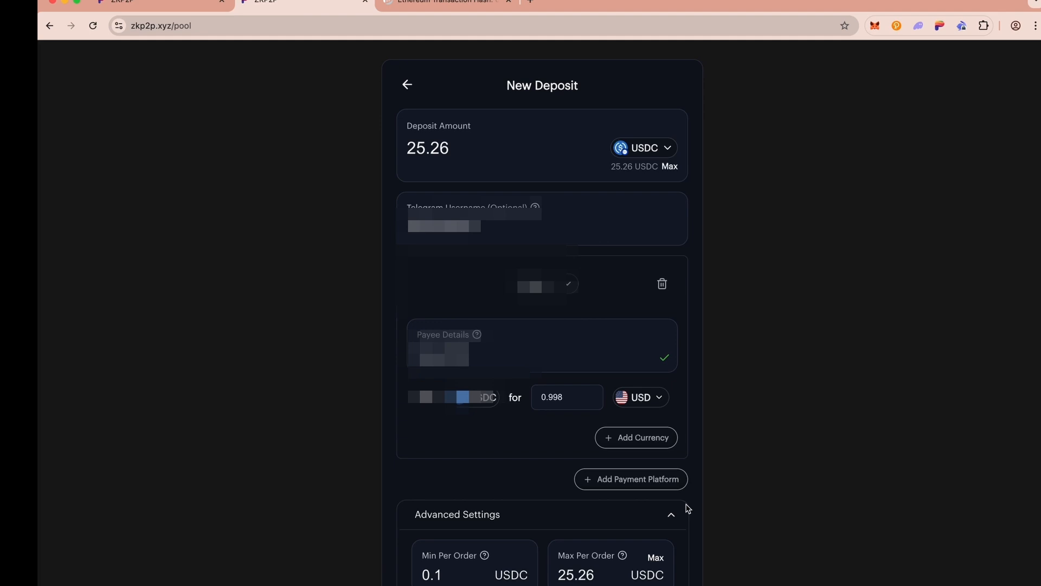
Step: Validate the payee details and approve USDC to create the 25.26 USDC Wise deposit
{"action": "scroll", "scroll_direction": "down", "scroll_amount": 3}
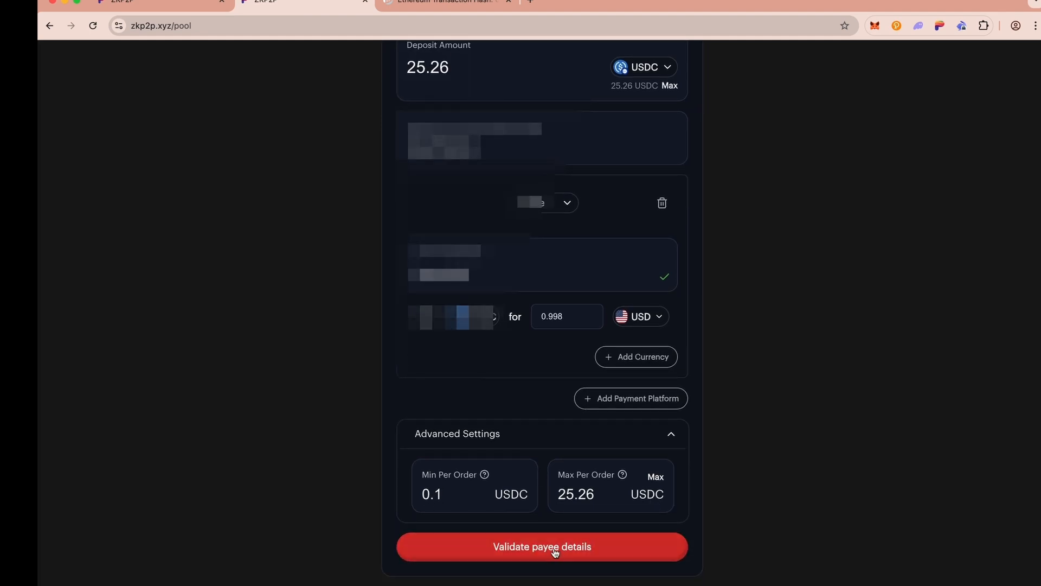
{"action": "left_click", "coordinate": [541, 546]}
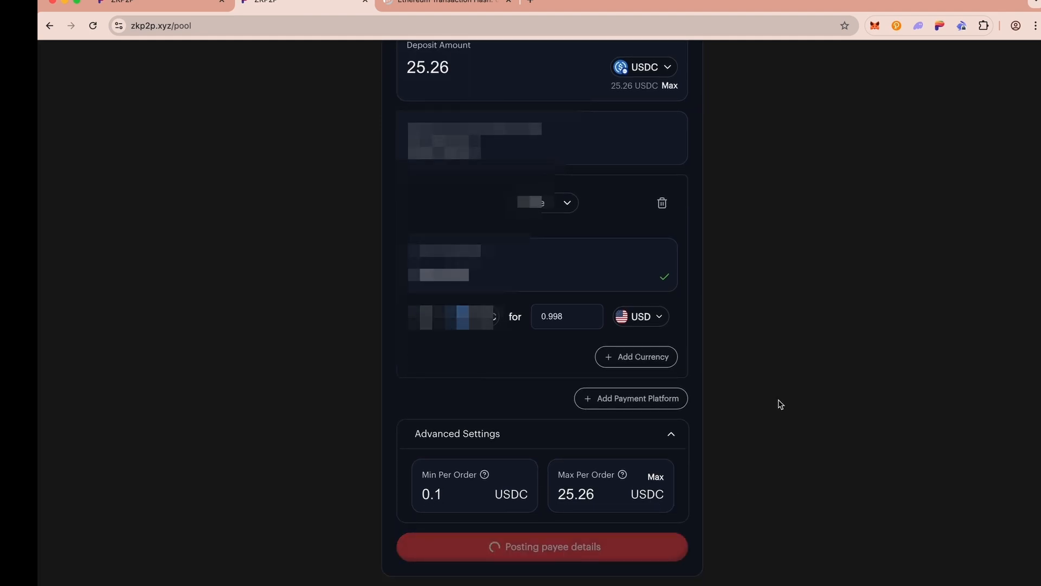
{"action": "mouse_move", "coordinate": [723, 394]}
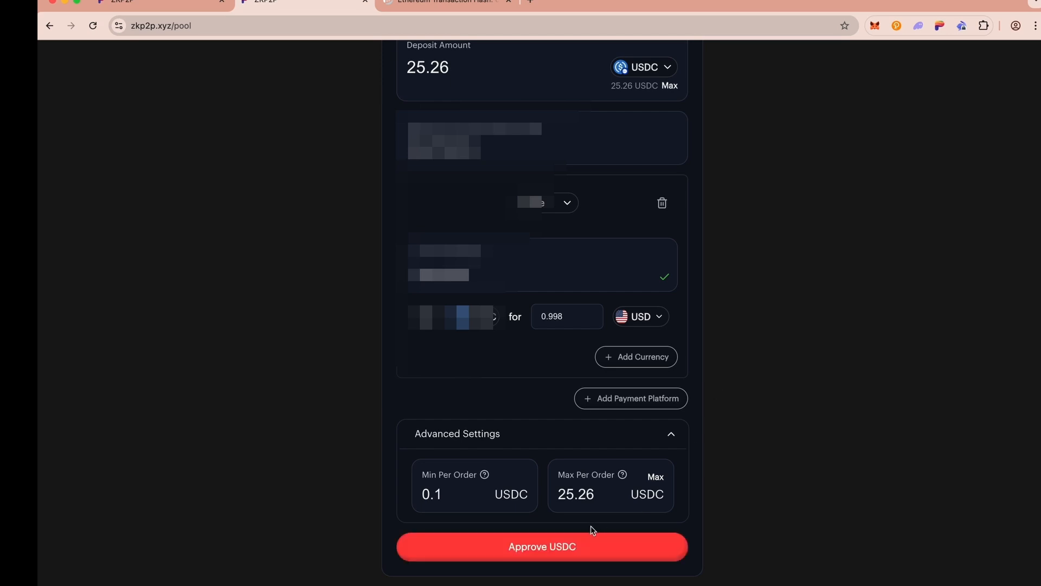
{"action": "left_click", "coordinate": [541, 546]}
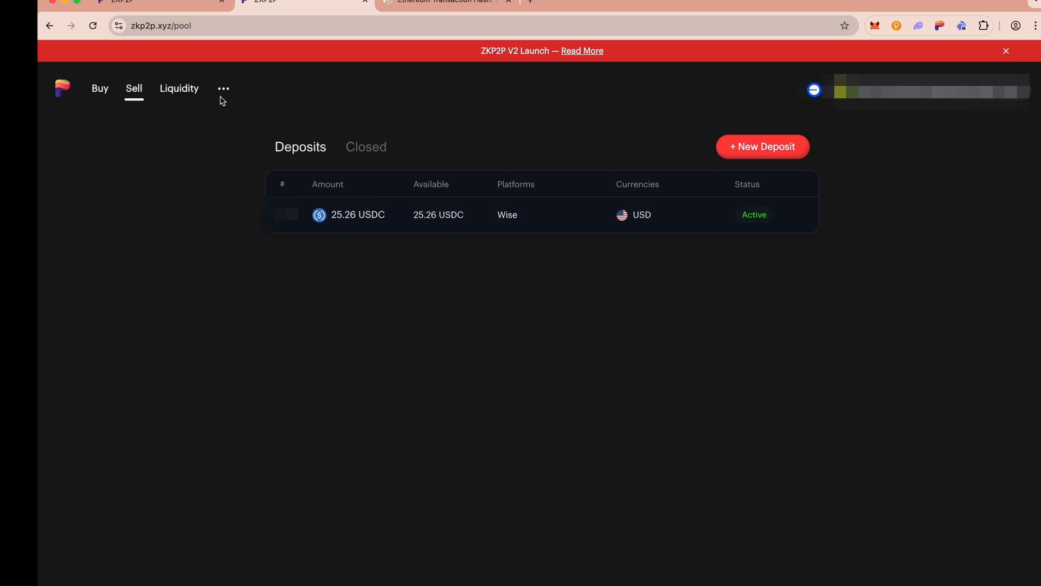
Step: Open DuckDuckGo's site info and confirm its connection is secure
{"action": "left_click", "coordinate": [179, 88]}
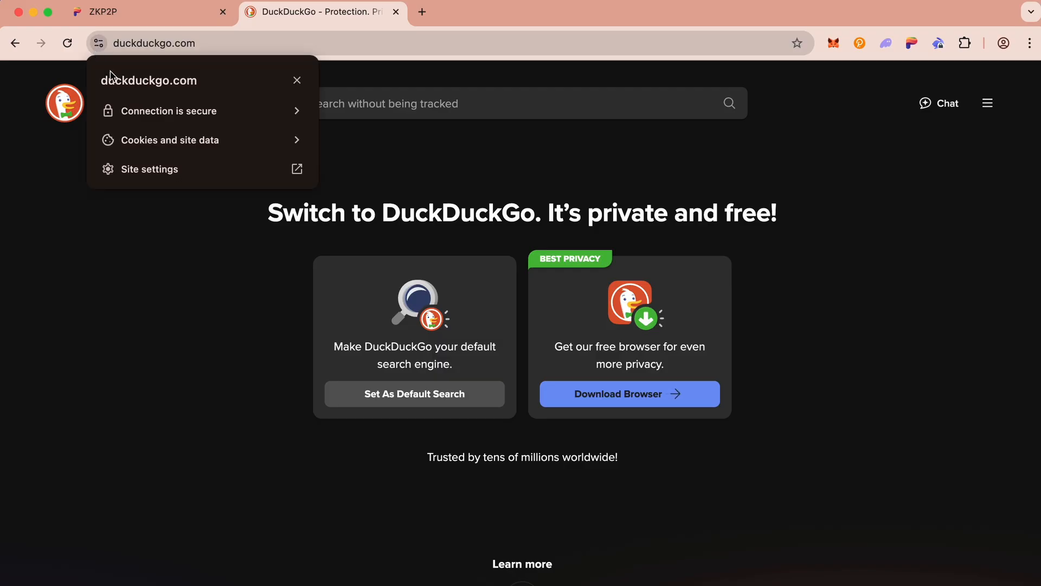
{"action": "left_click", "coordinate": [169, 111]}
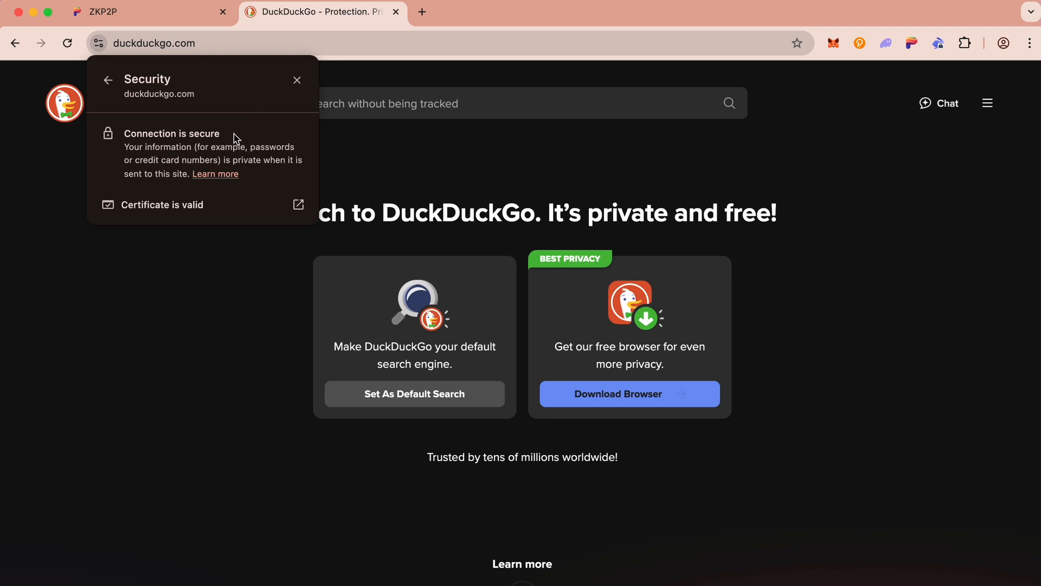